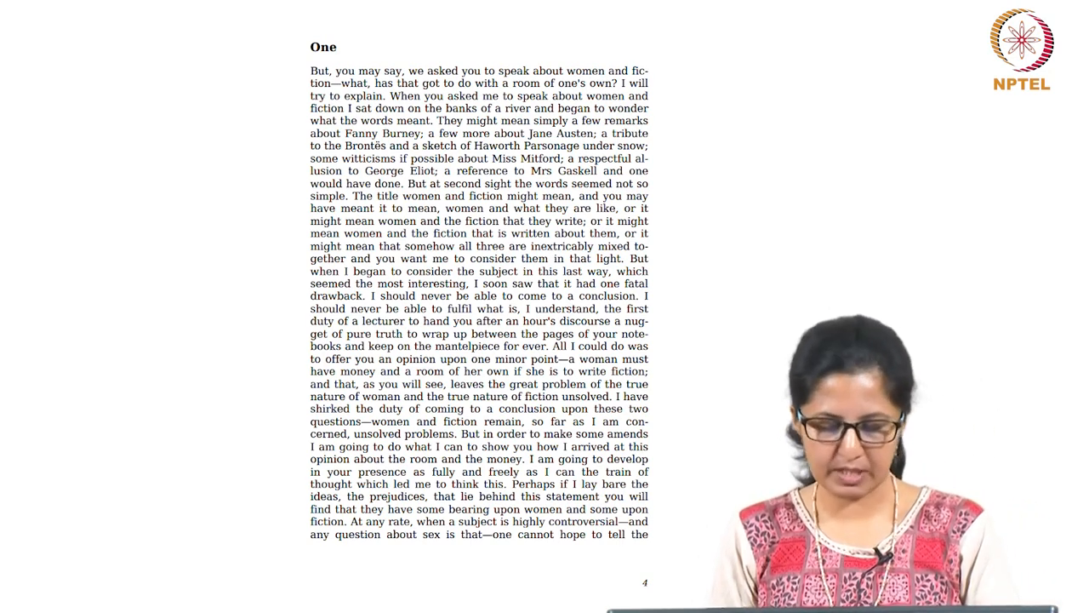
scroll("down", 3)
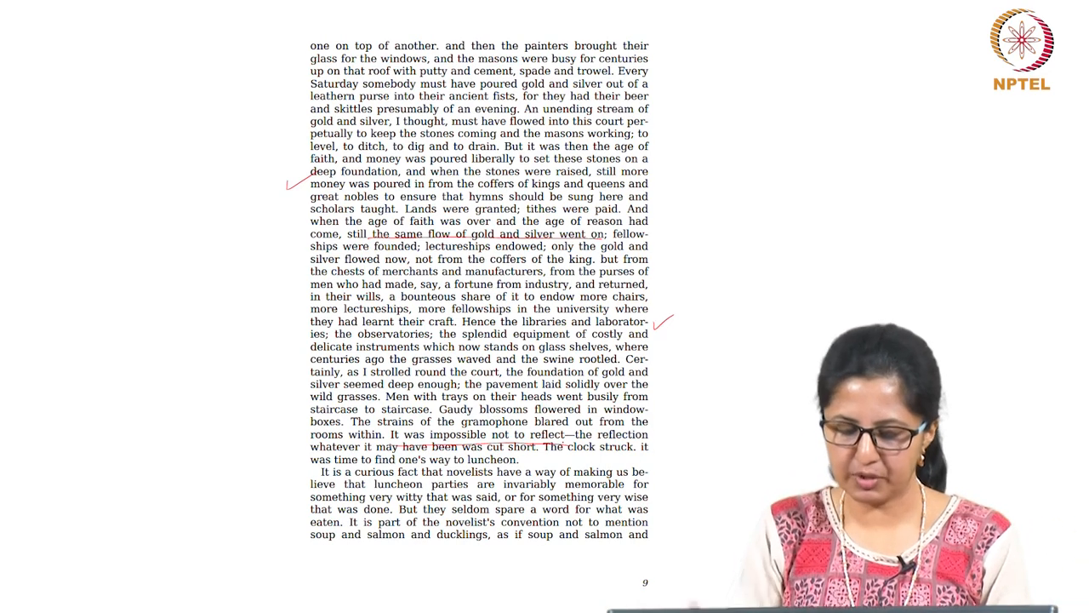
scroll("down", 3)
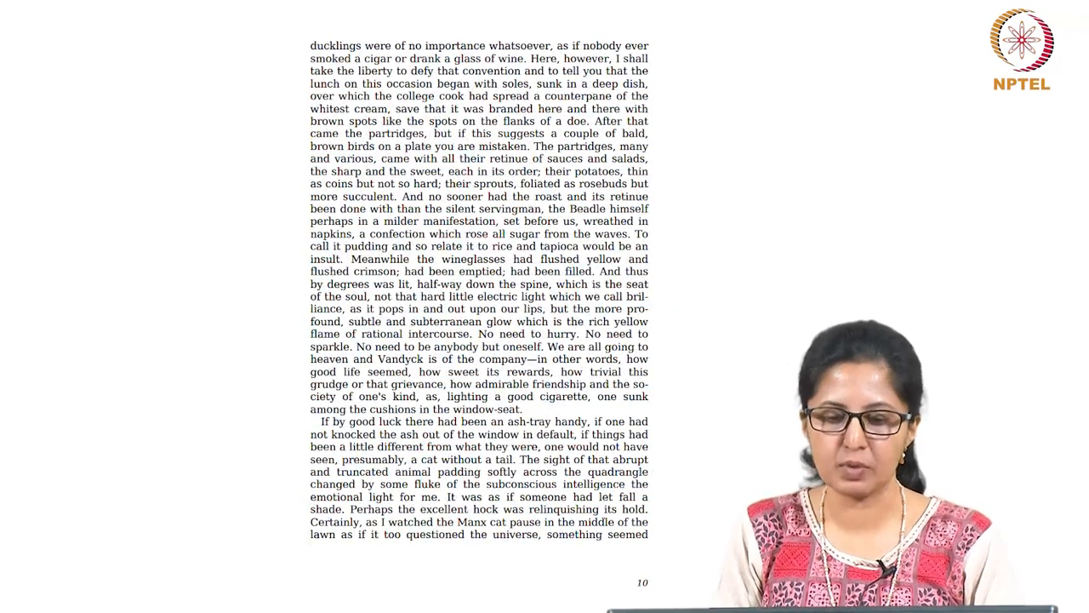